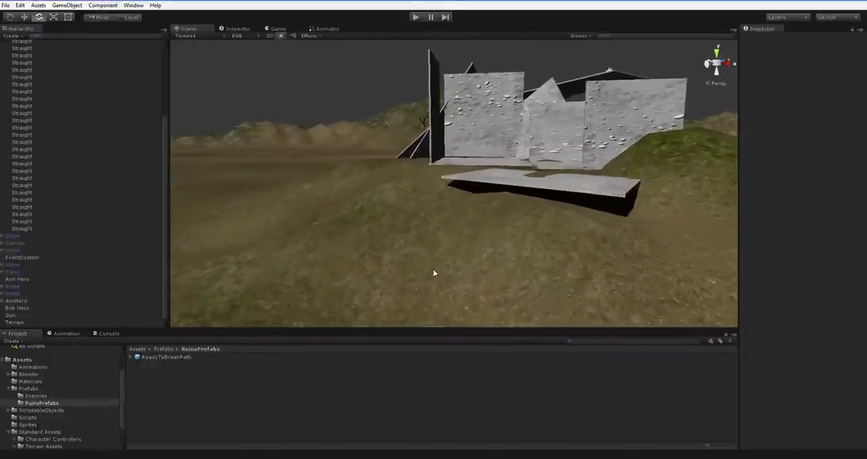
Step: Place the ReadyToBreakPath slab prefab on the terrain facing the ruined temple
{"action": "left_click_drag", "start_coordinate": [434, 274], "coordinate": [473, 241]}
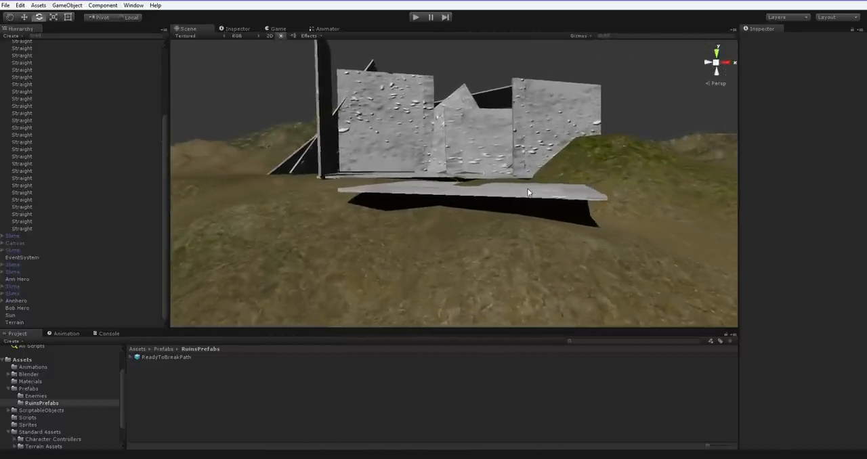
{"action": "left_click_drag", "start_coordinate": [529, 193], "coordinate": [282, 309]}
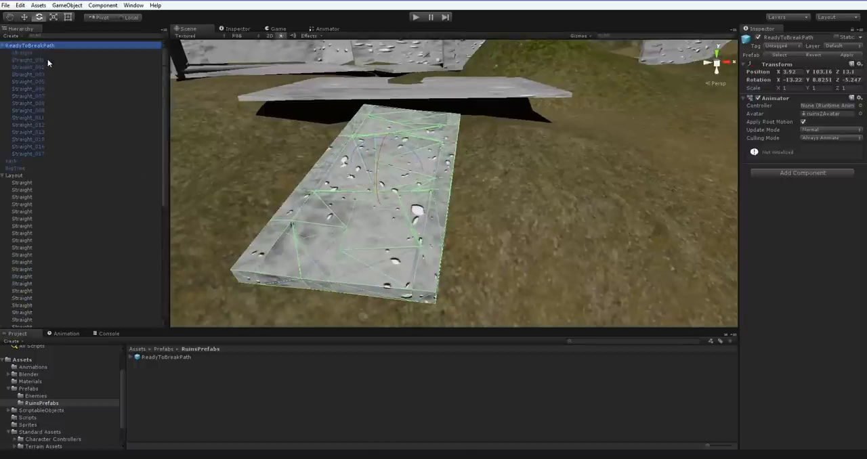
Step: Inspect one Straight fragment piece, then run the scene in Play mode with the slab intact
{"action": "left_click", "coordinate": [22, 52]}
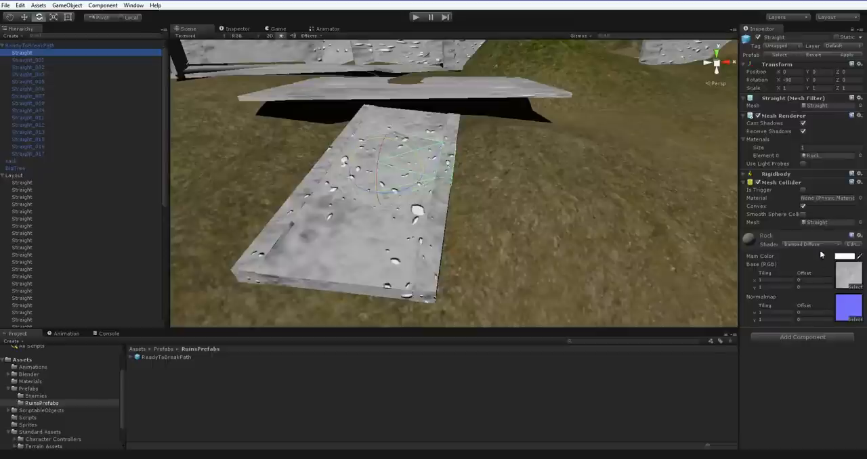
{"action": "mouse_move", "coordinate": [789, 212]}
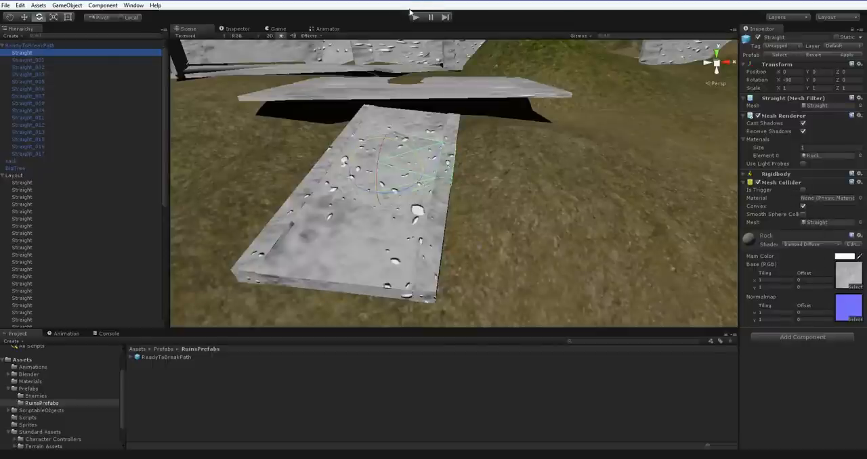
{"action": "left_click", "coordinate": [415, 16]}
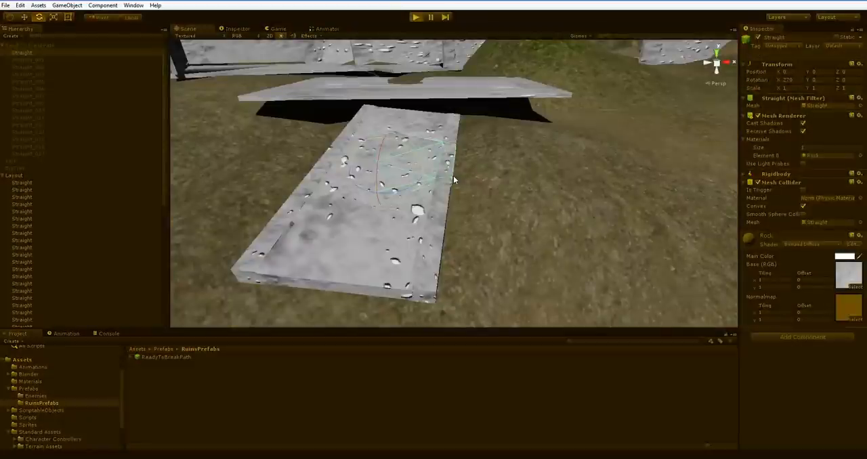
Step: Focus the running game so the slab shatters into scattered stone pieces
{"action": "left_click", "coordinate": [416, 16]}
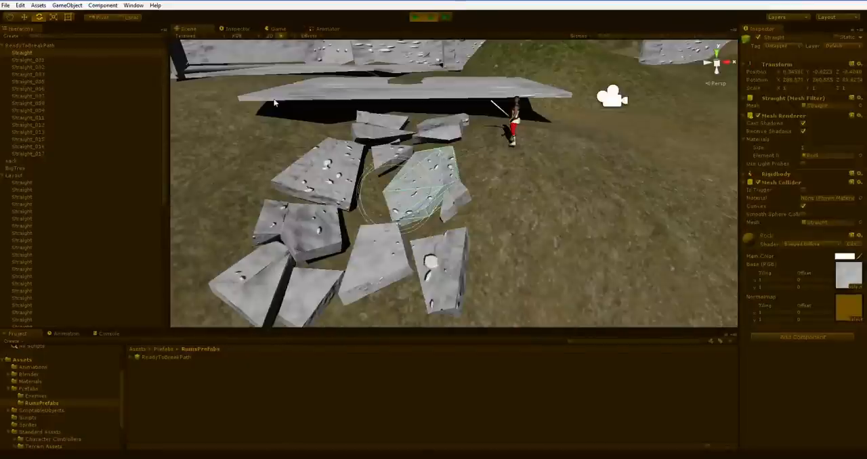
{"action": "mouse_move", "coordinate": [190, 390]}
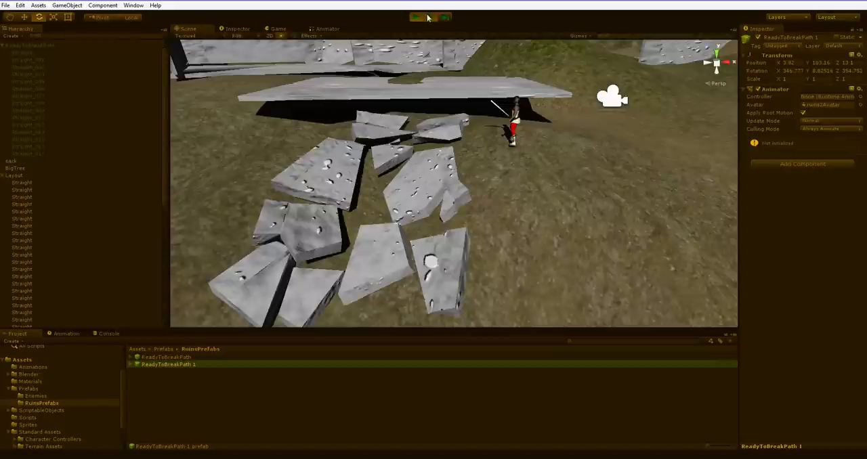
Step: Stop Play mode and position the ReadyToBreakPath 1 broken pieces beside the intact slab
{"action": "left_click", "coordinate": [415, 16]}
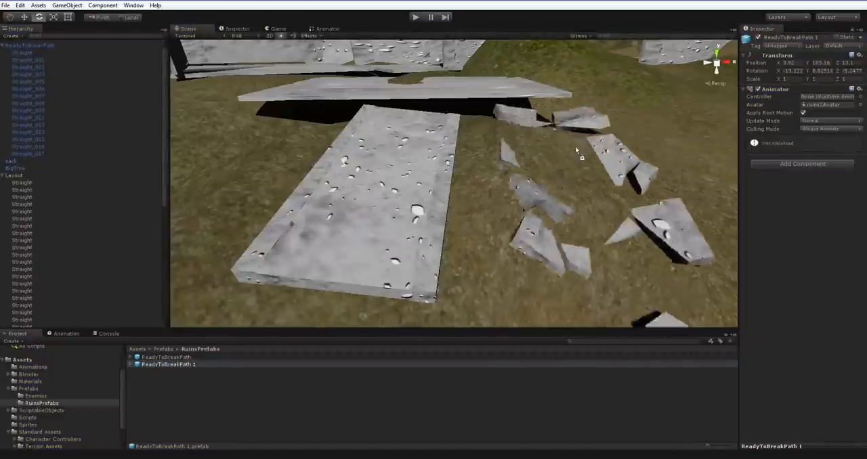
{"action": "left_click", "coordinate": [28, 46]}
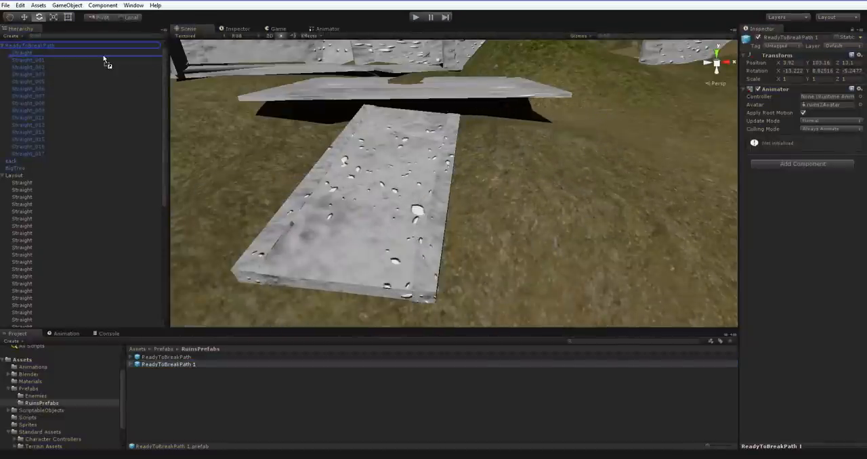
{"action": "left_click", "coordinate": [38, 160]}
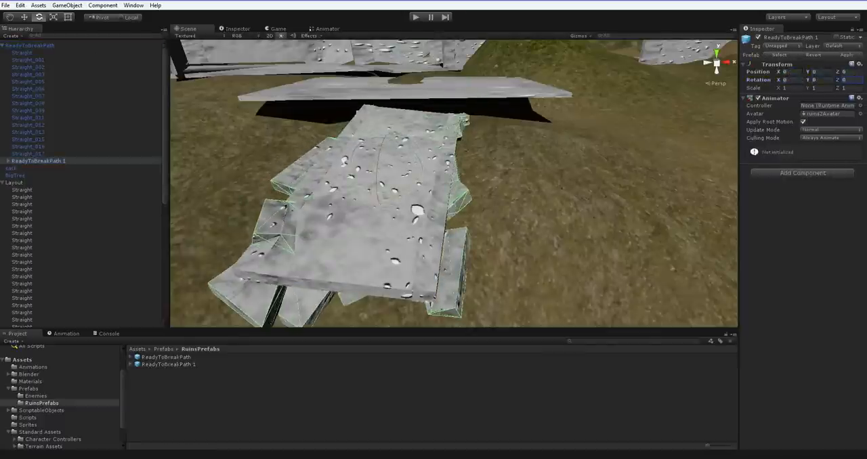
{"action": "left_click_drag", "start_coordinate": [420, 237], "coordinate": [440, 149]}
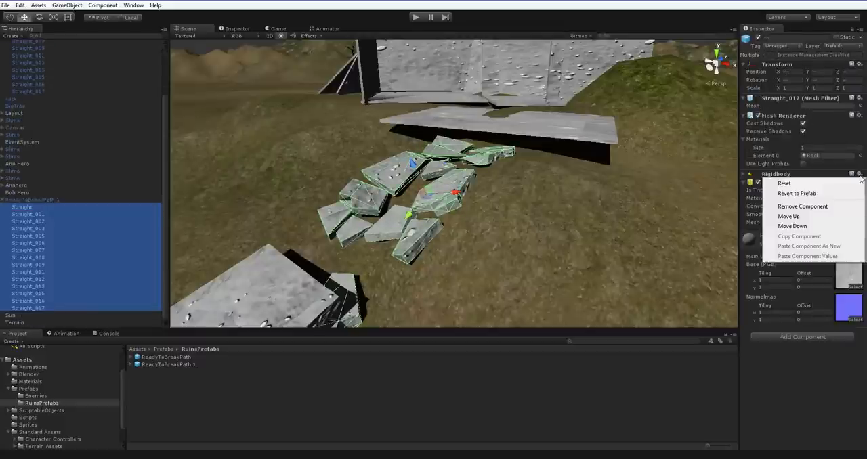
Step: Remove the Rigidbody component from the selected fragment pieces so they stay fixed
{"action": "left_click", "coordinate": [802, 206]}
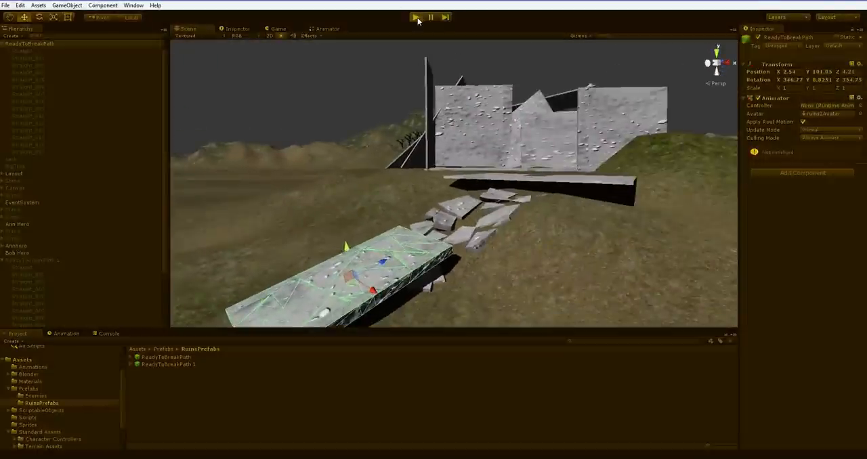
Step: Run the scene to shatter another slab into ReadyToBreakPath 2, then stop Play mode
{"action": "left_click", "coordinate": [414, 16]}
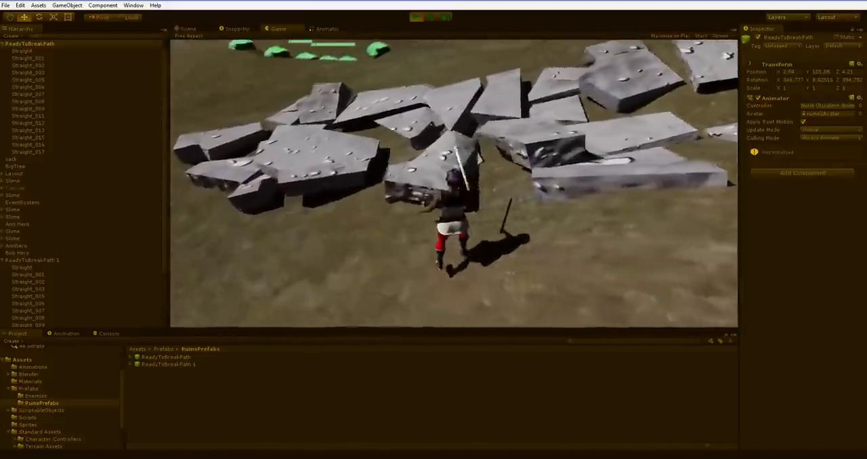
{"action": "left_click", "coordinate": [187, 28]}
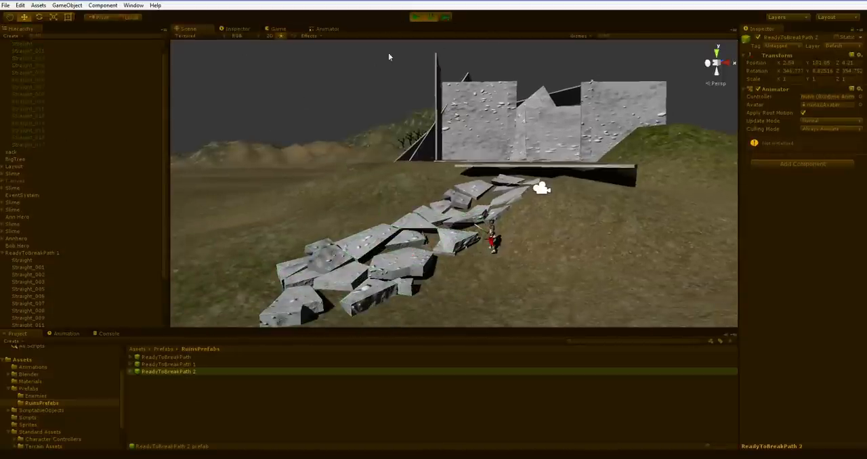
{"action": "left_click", "coordinate": [415, 16]}
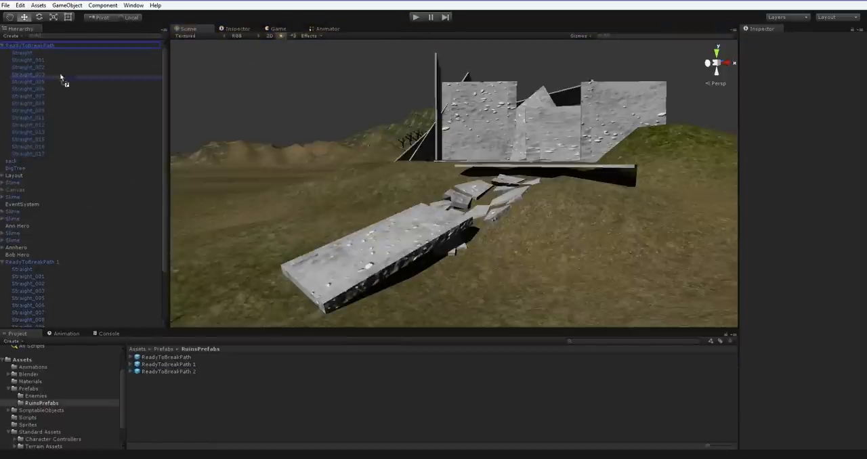
Step: Place the ReadyToBreakPath 2 pieces along the path toward the temple beside the hero
{"action": "left_click", "coordinate": [32, 159]}
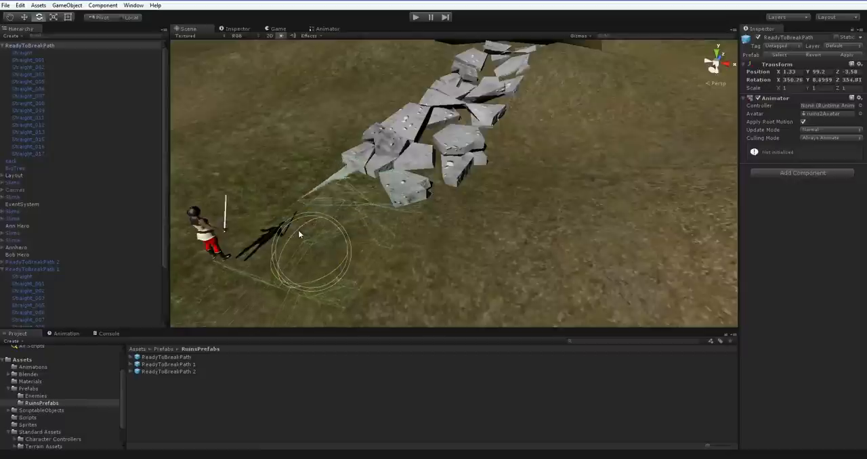
{"action": "left_click", "coordinate": [23, 16]}
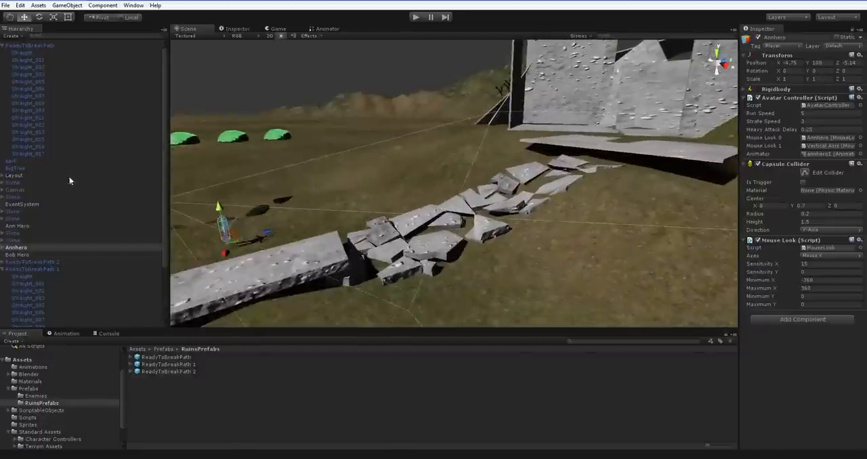
Step: Remove Rigidbody from ReadyToBreakPath 2's Straight pieces and verify a single stone piece
{"action": "left_click", "coordinate": [32, 192]}
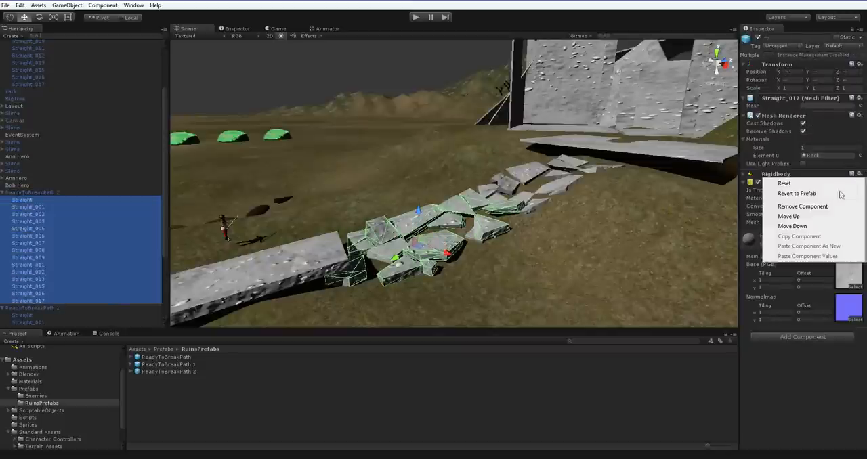
{"action": "left_click", "coordinate": [802, 205]}
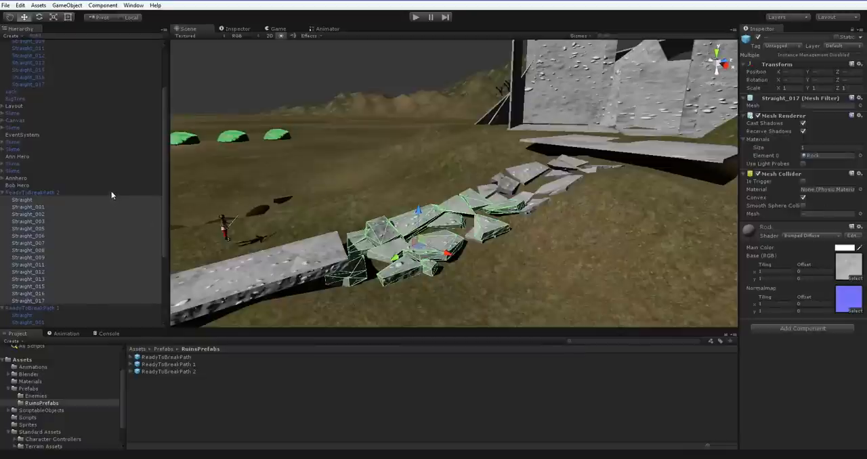
{"action": "left_click", "coordinate": [30, 192]}
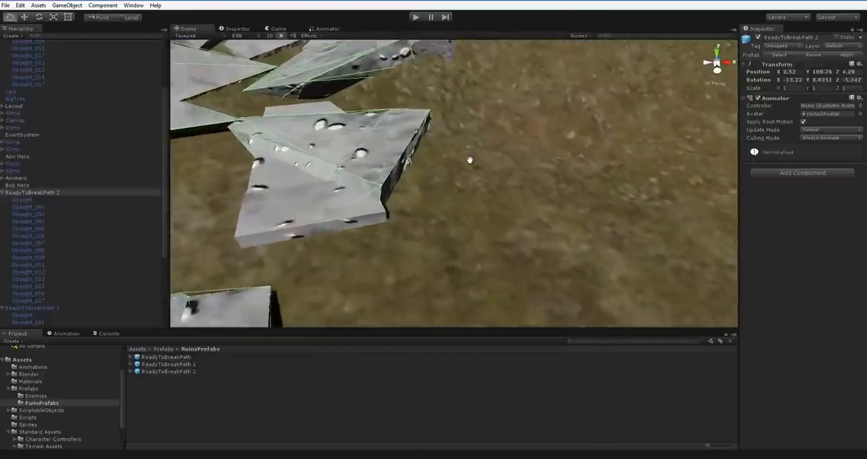
{"action": "left_click", "coordinate": [29, 235]}
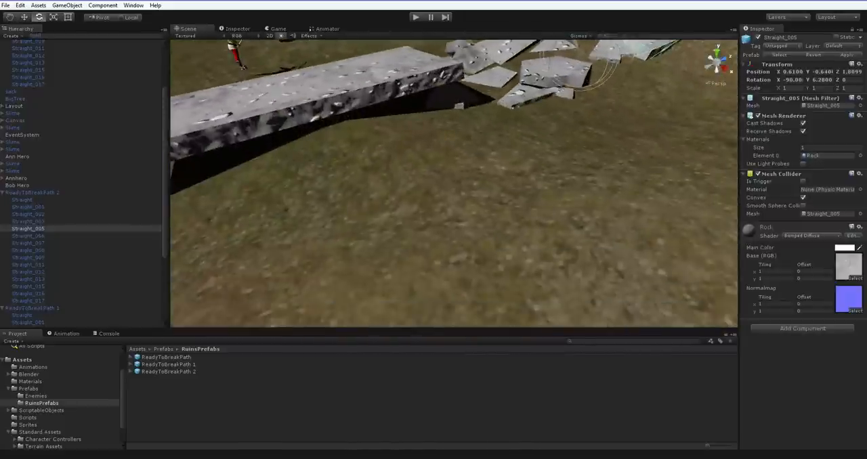
Step: Run another play test that breaks a fresh slab into the ReadyToBreakPath 3 prefab
{"action": "left_click", "coordinate": [31, 262]}
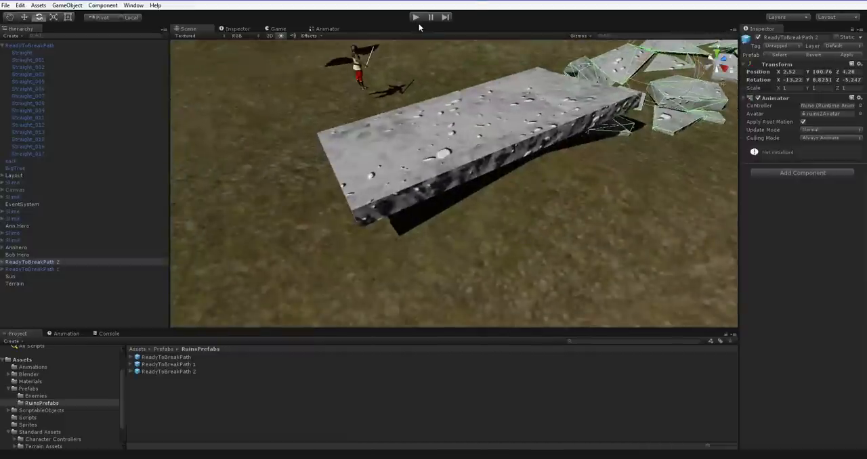
{"action": "left_click", "coordinate": [415, 17]}
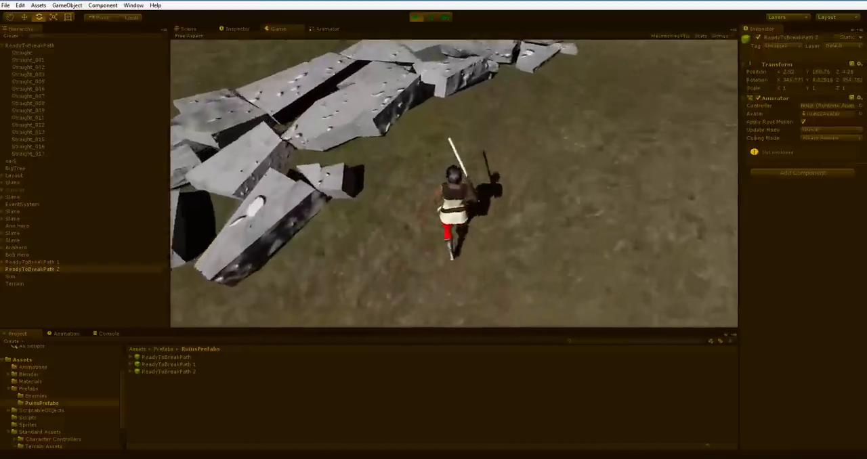
{"action": "left_click", "coordinate": [188, 29]}
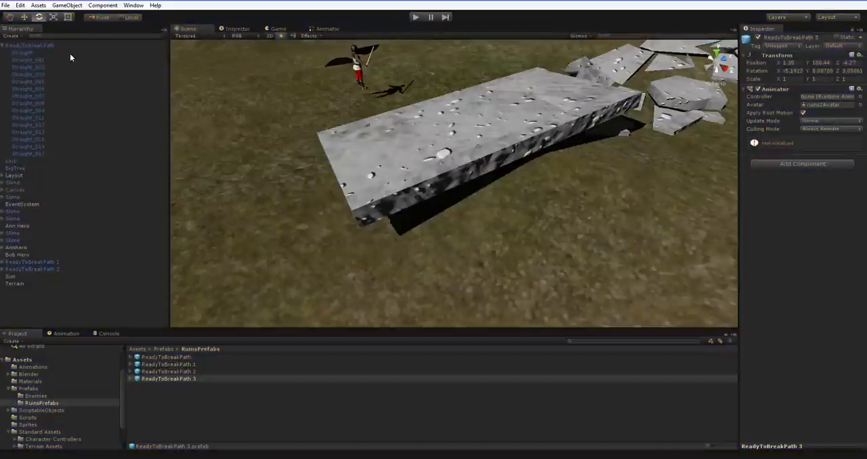
Step: Select the shattered ReadyToBreakPath 3 object and its pieces in the Hierarchy
{"action": "left_click", "coordinate": [167, 380]}
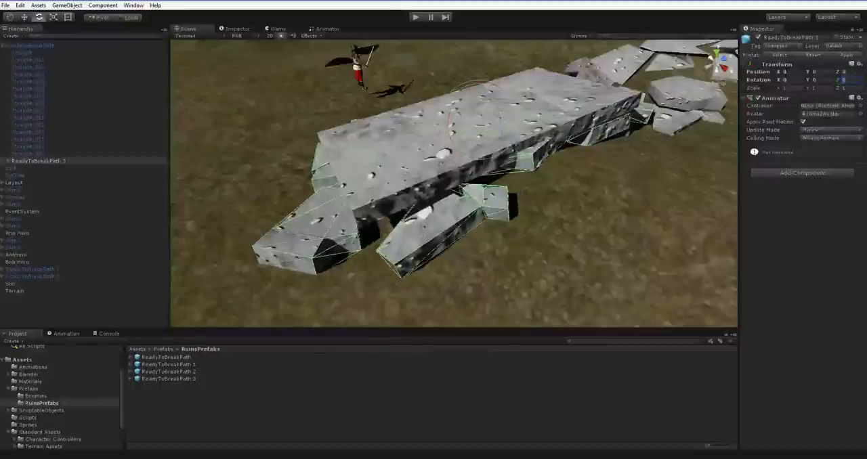
{"action": "left_click", "coordinate": [38, 160]}
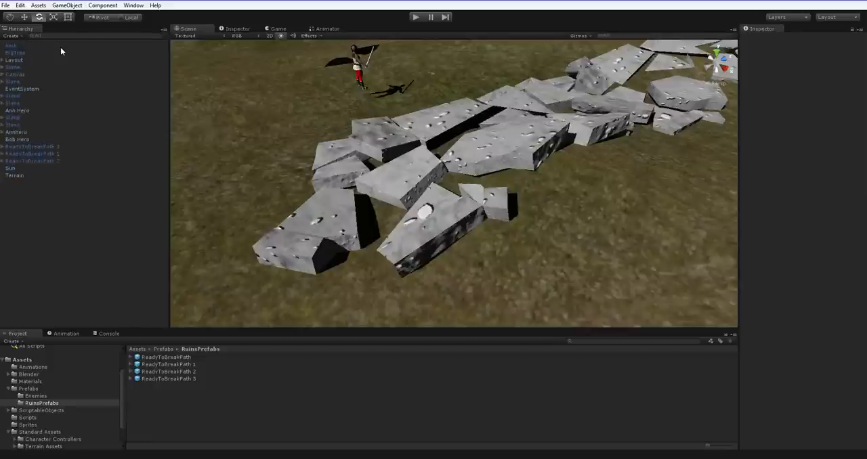
{"action": "left_click", "coordinate": [30, 147]}
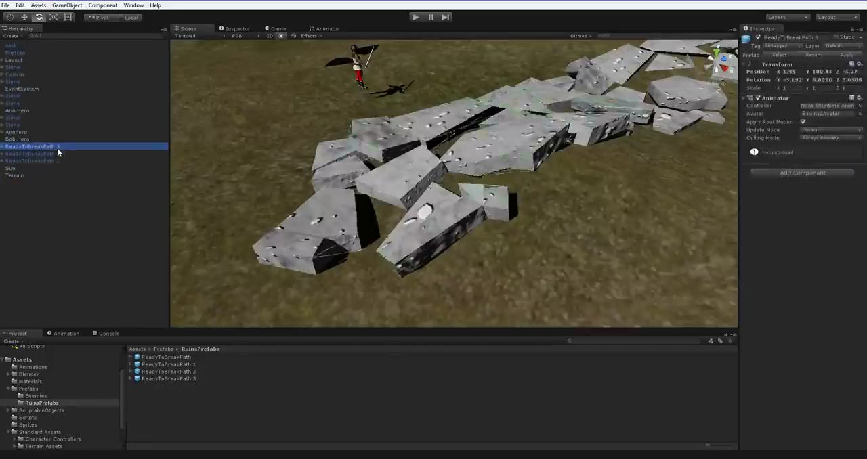
Step: Select the newly broken path group and run Play mode to settle its fragments along the trail
{"action": "left_click", "coordinate": [4, 147]}
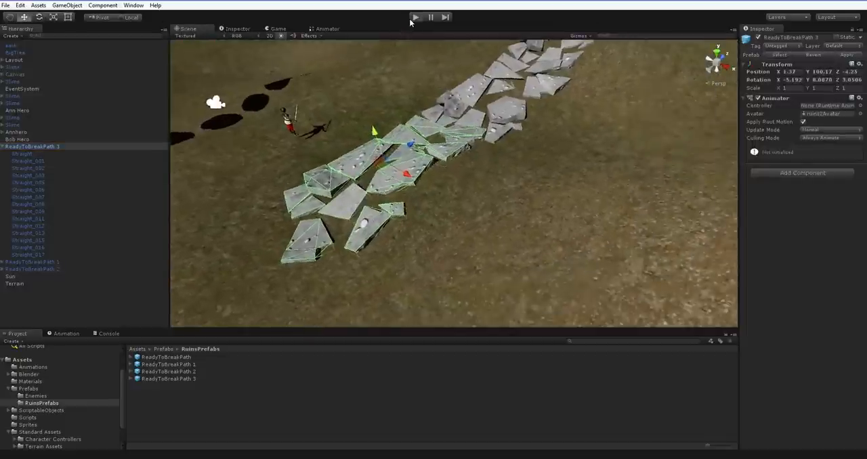
{"action": "left_click", "coordinate": [414, 16]}
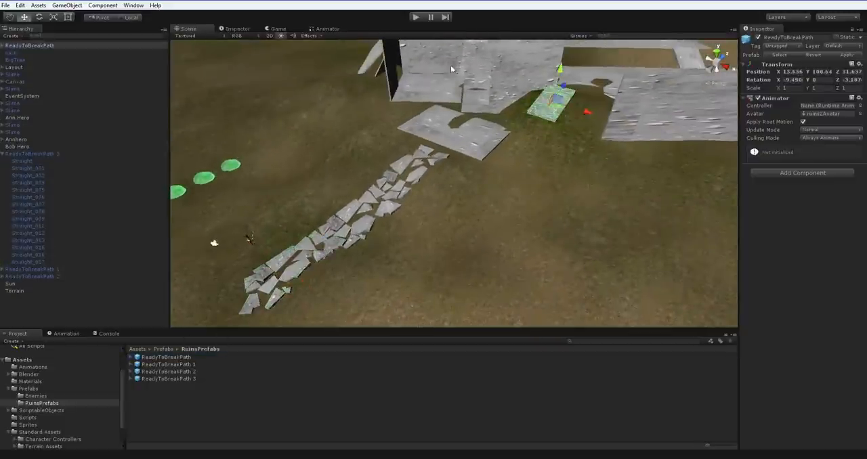
Step: Play-test the path up the hill, yielding the ReadyToBreakPath 4 prefab
{"action": "left_click", "coordinate": [414, 16]}
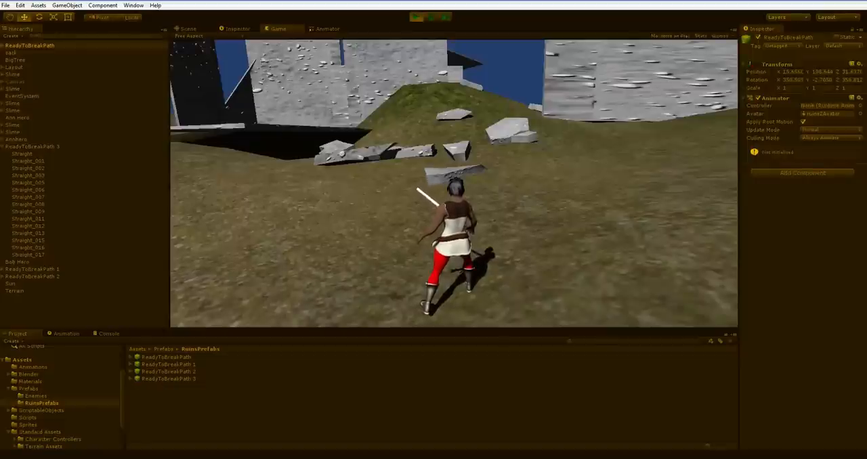
{"action": "left_click", "coordinate": [189, 29]}
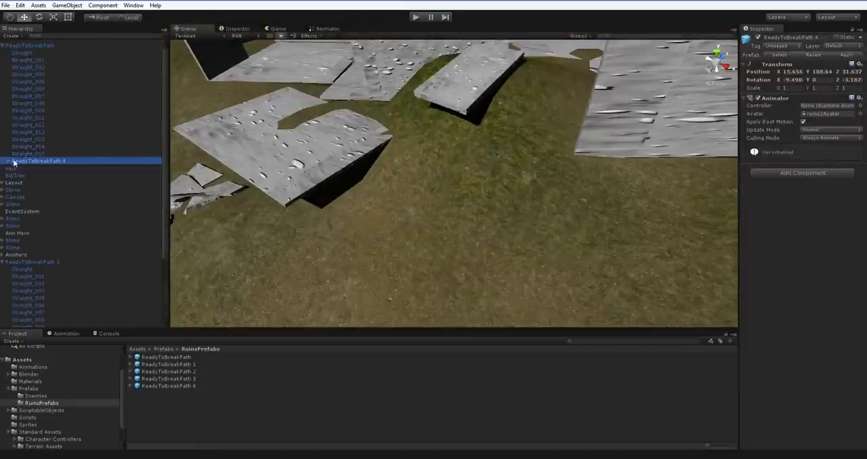
Step: Place ReadyToBreakPath 4 near the temple and break it in Play mode, keeping the settled fragments
{"action": "triple_click", "coordinate": [788, 70]}
{"action": "type", "text": "0"}
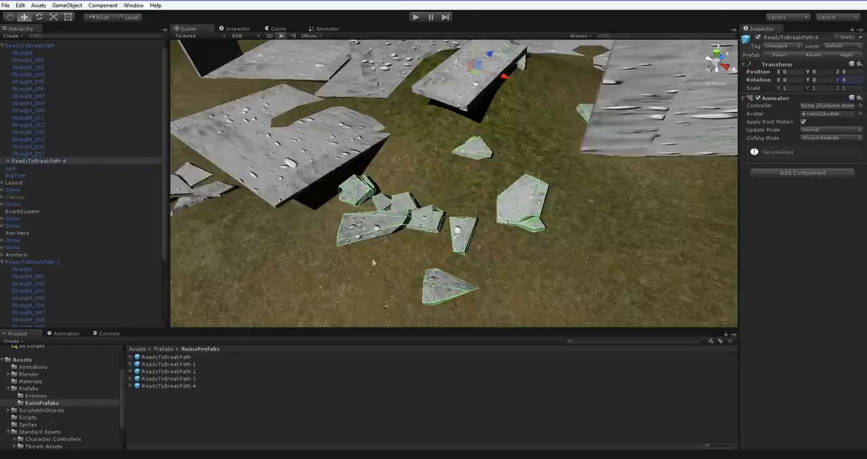
{"action": "mouse_move", "coordinate": [446, 249]}
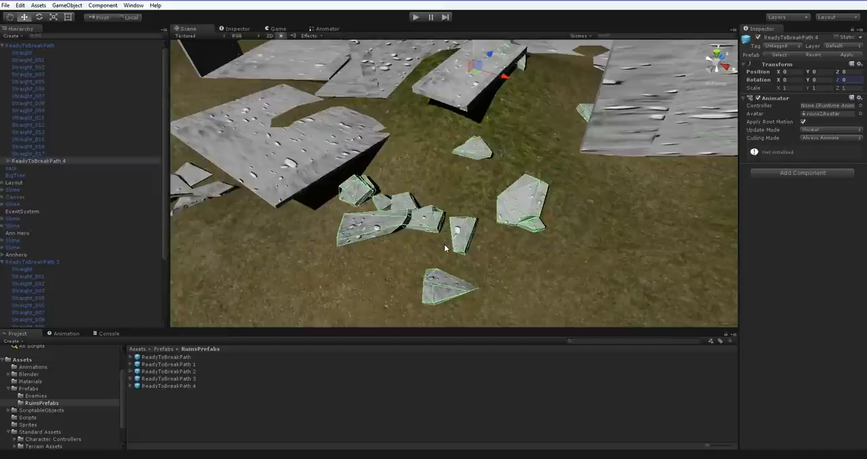
{"action": "mouse_move", "coordinate": [174, 103]}
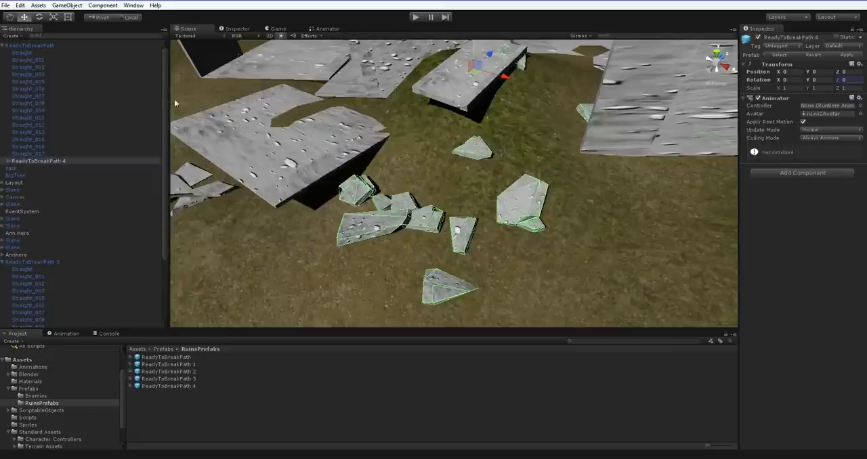
{"action": "left_click", "coordinate": [39, 160]}
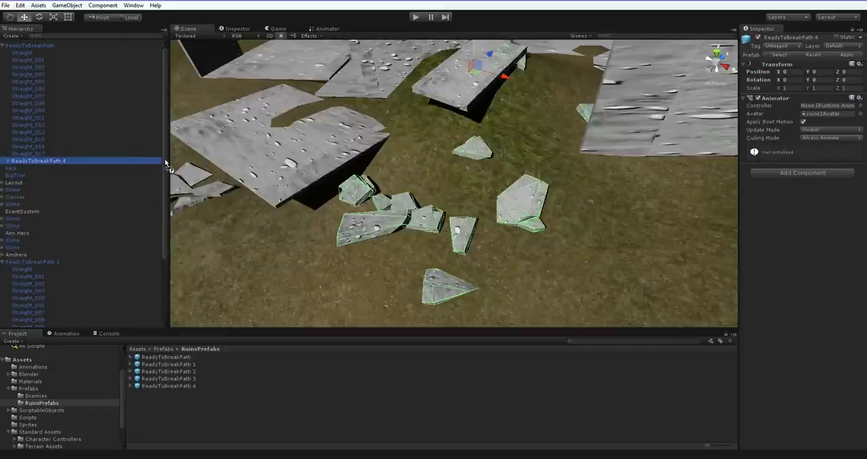
{"action": "left_click", "coordinate": [21, 51]}
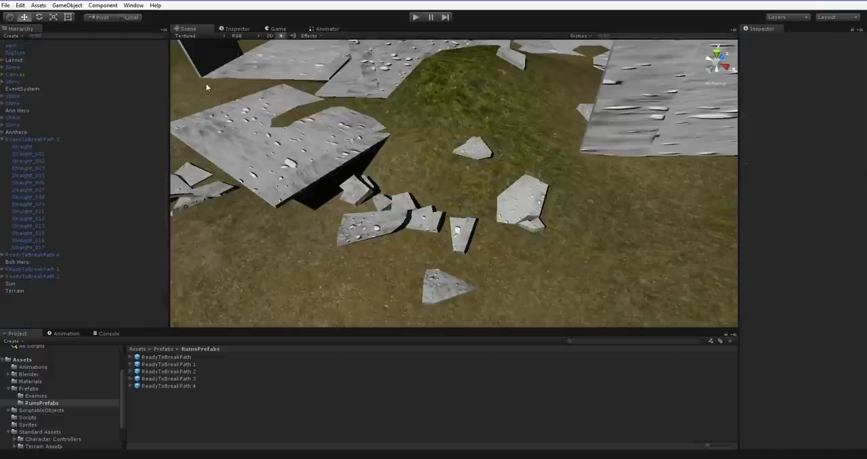
{"action": "mouse_move", "coordinate": [79, 262]}
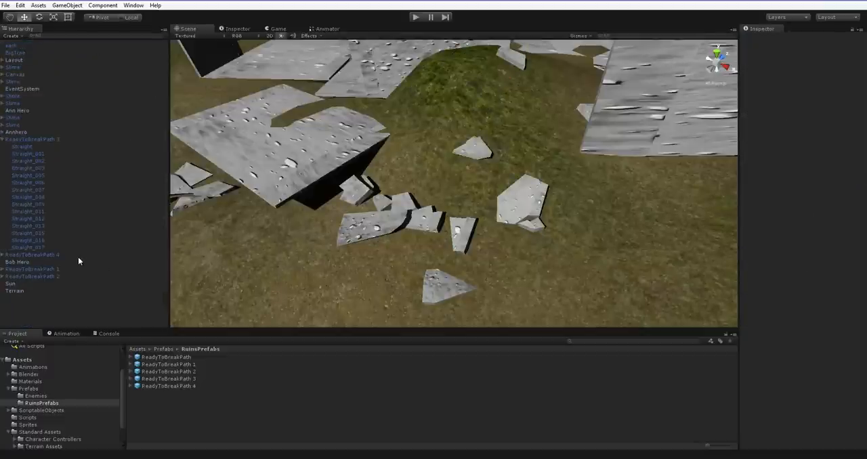
{"action": "left_click", "coordinate": [31, 254]}
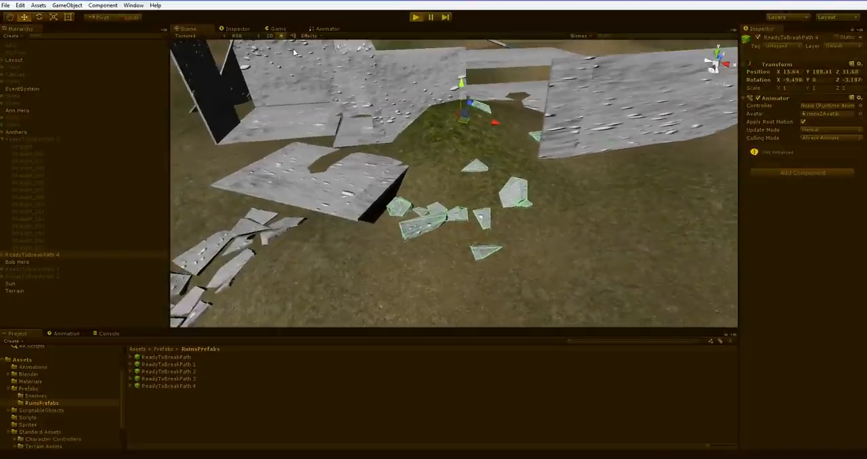
{"action": "left_click", "coordinate": [414, 16]}
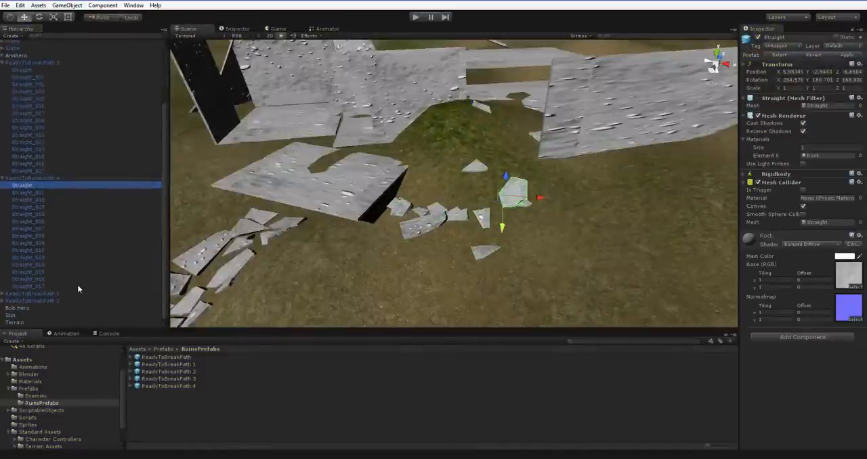
Step: Remove the Rigidbody component from all Straight fragments of the fourth path
{"action": "left_click", "coordinate": [28, 286]}
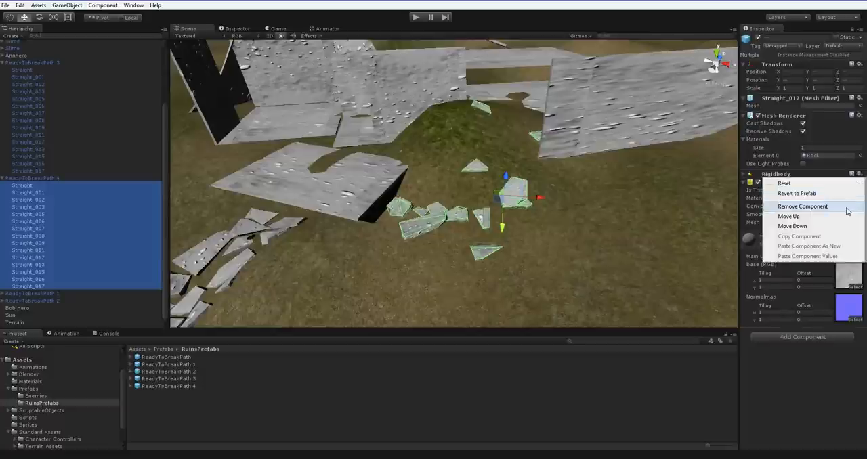
{"action": "left_click", "coordinate": [802, 206]}
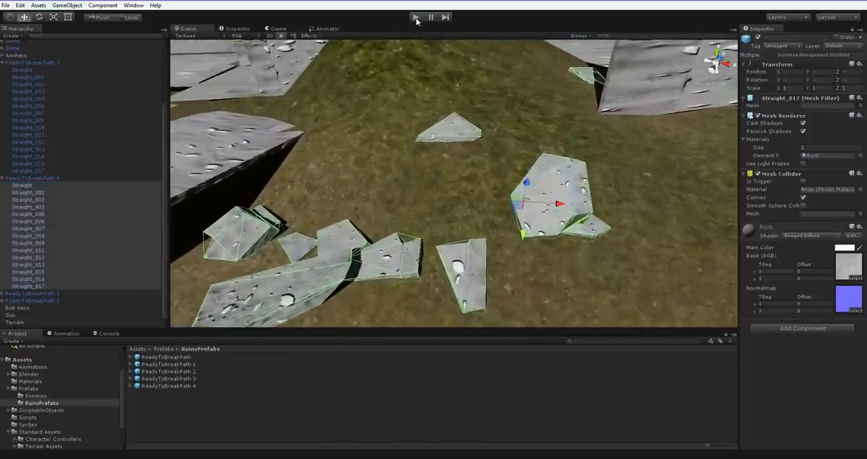
Step: Run the game to confirm the fragments stay static, checking one slab fragment between runs
{"action": "left_click", "coordinate": [415, 16]}
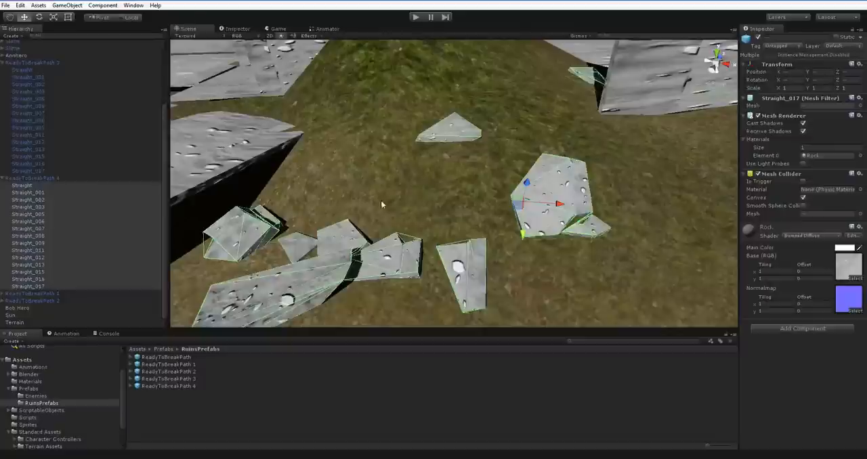
{"action": "left_click", "coordinate": [27, 236]}
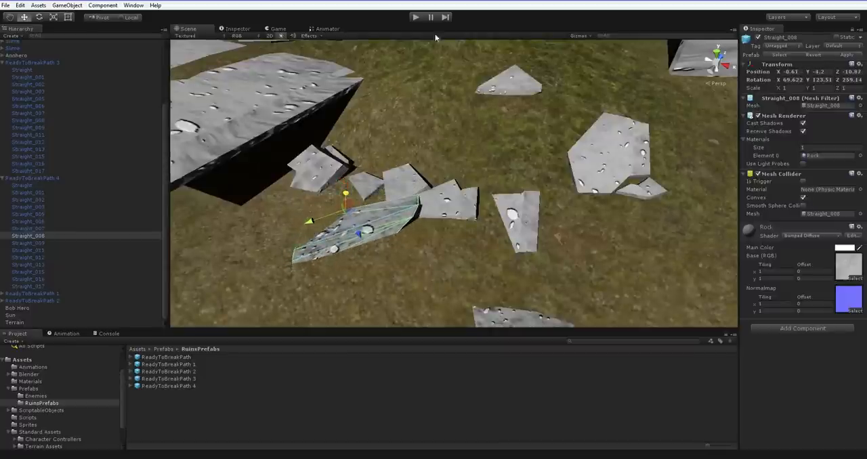
{"action": "left_click", "coordinate": [414, 16]}
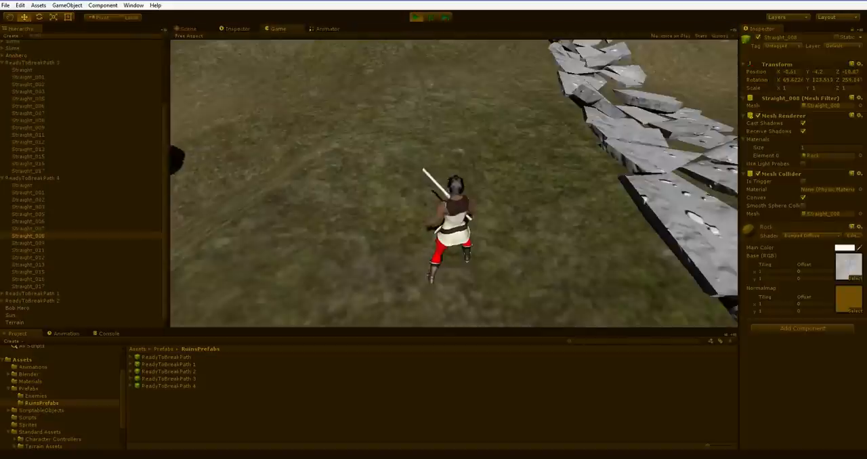